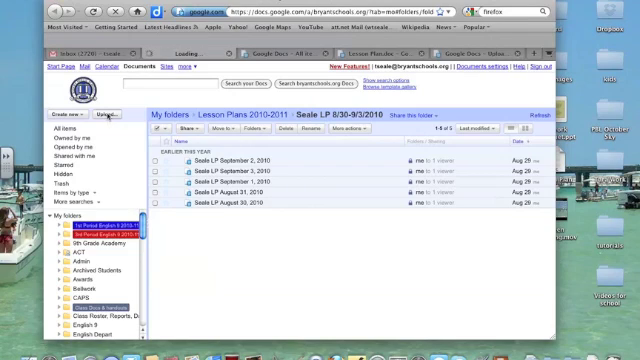
Go to the Upload Files page and browse the Desktop for a file
left_click(105, 115)
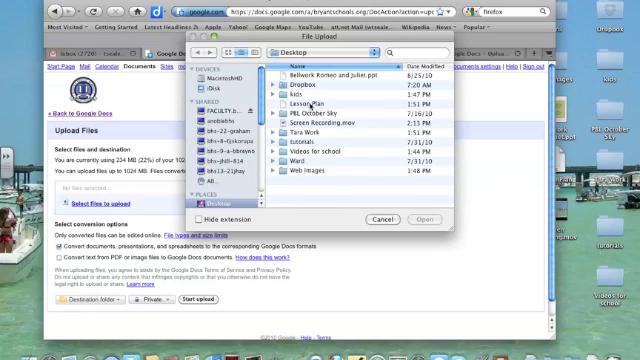
Choose Lesson Plan.doc (20 K) from the Desktop for upload
left_click(310, 104)
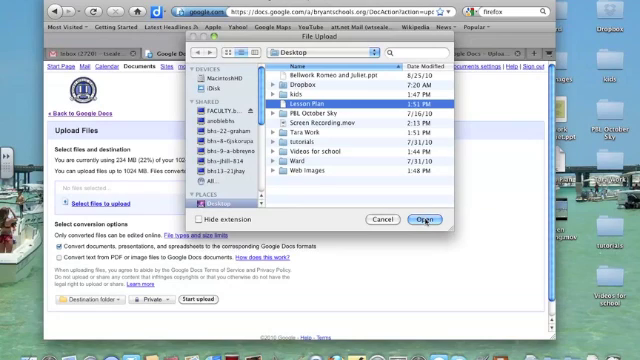
left_click(422, 218)
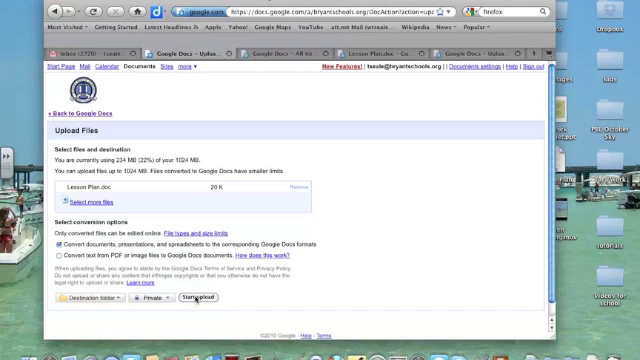
Upload Lesson Plan.doc and confirm it tops the All items list
left_click(194, 298)
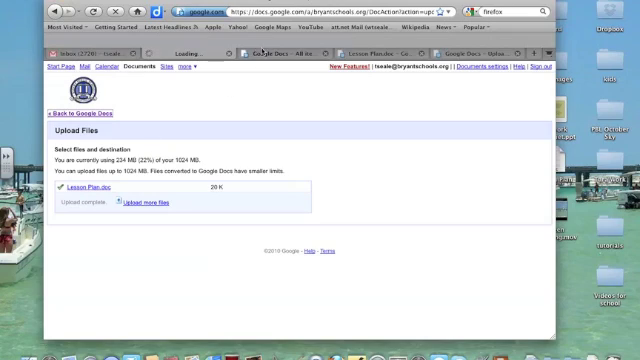
left_click(70, 107)
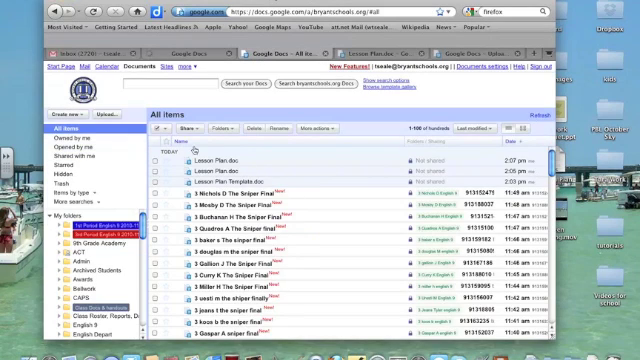